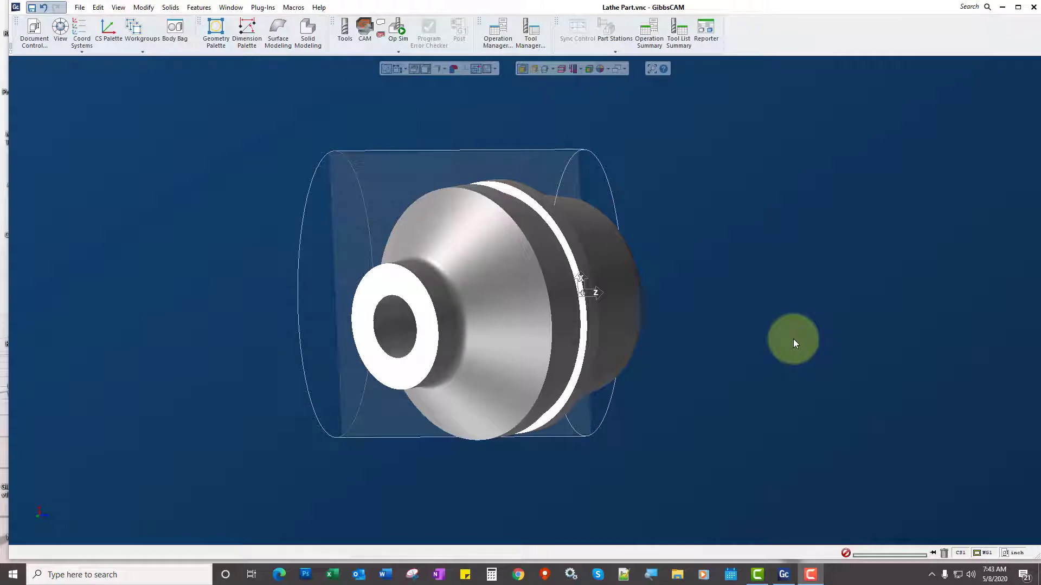
mouse_move(723, 343)
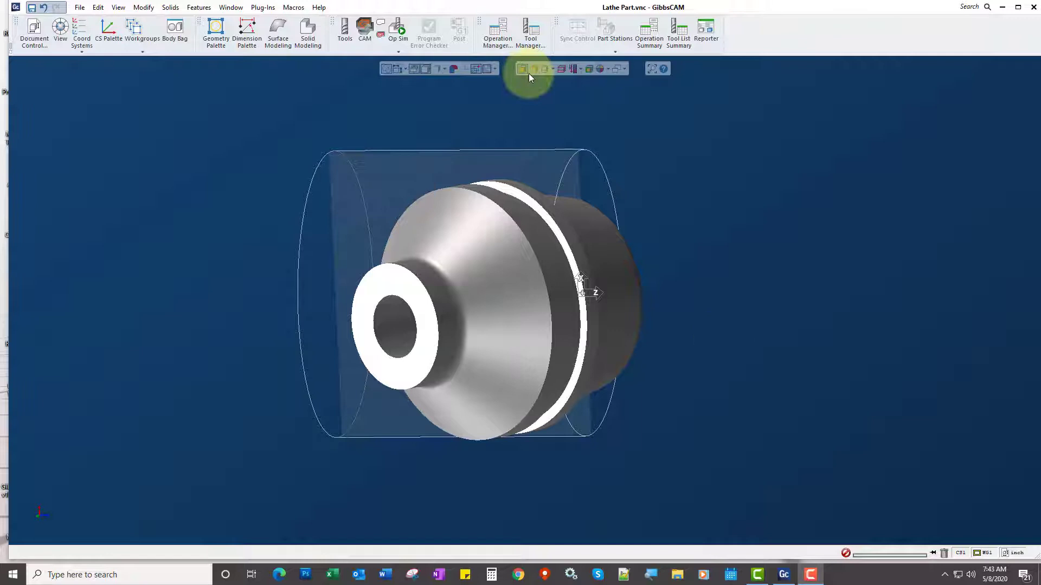
mouse_move(522, 68)
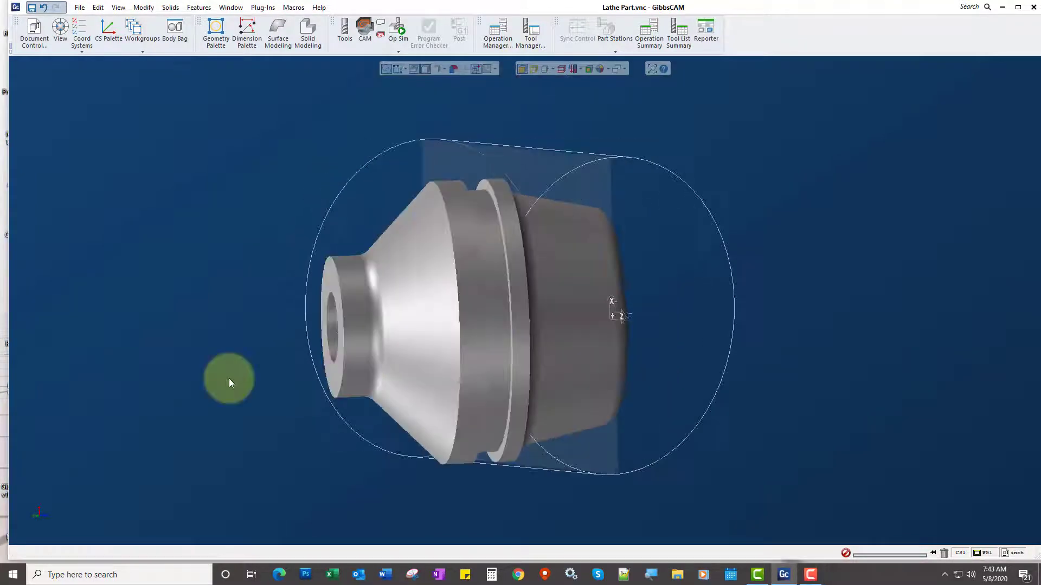
- Display the CS List and the User CS palette, docked just below the list
drag(228, 379, 639, 383)
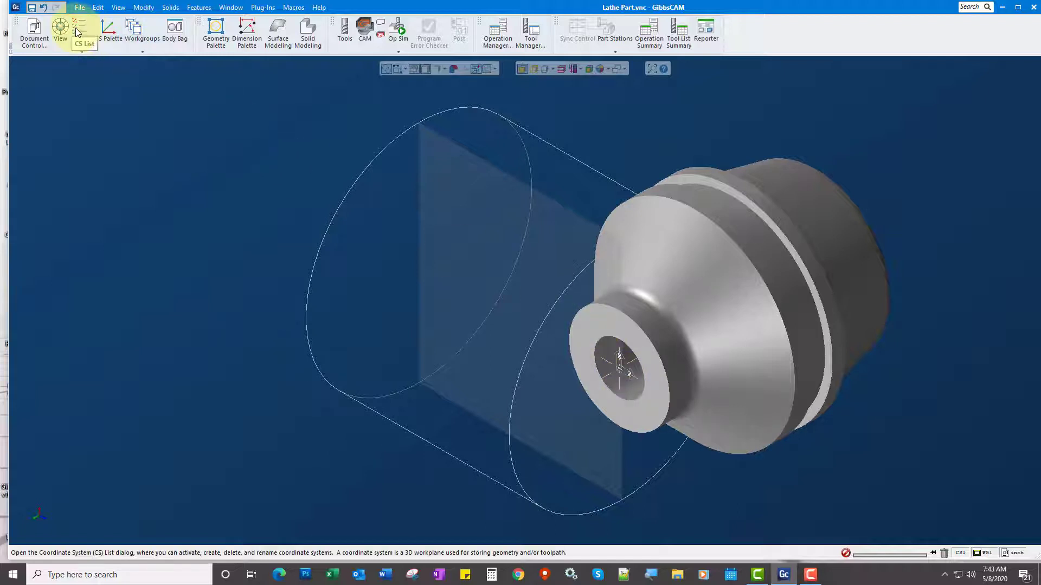
click(80, 32)
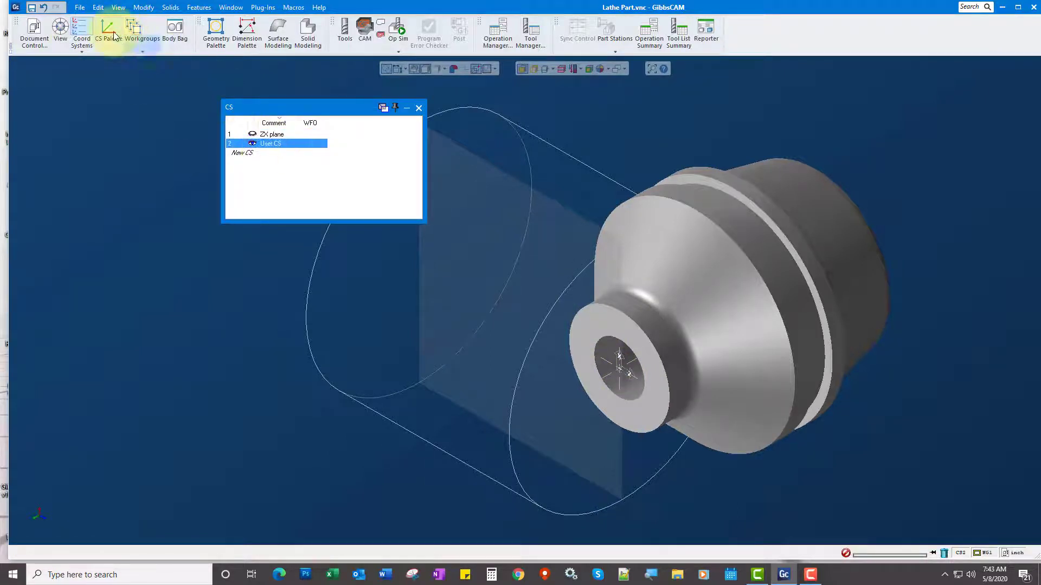
double_click(270, 144)
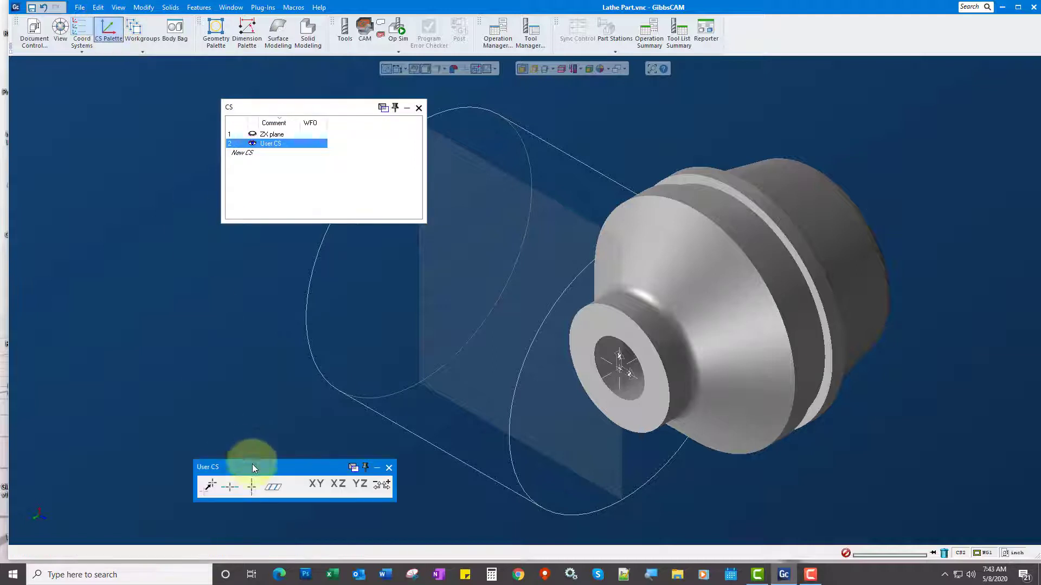
drag(252, 468, 255, 262)
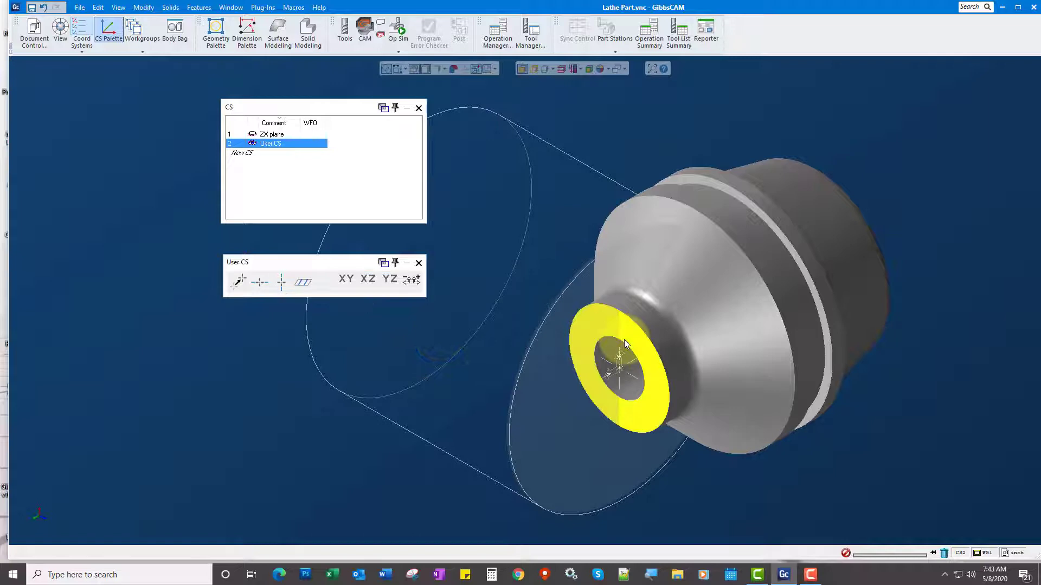
right_click(624, 343)
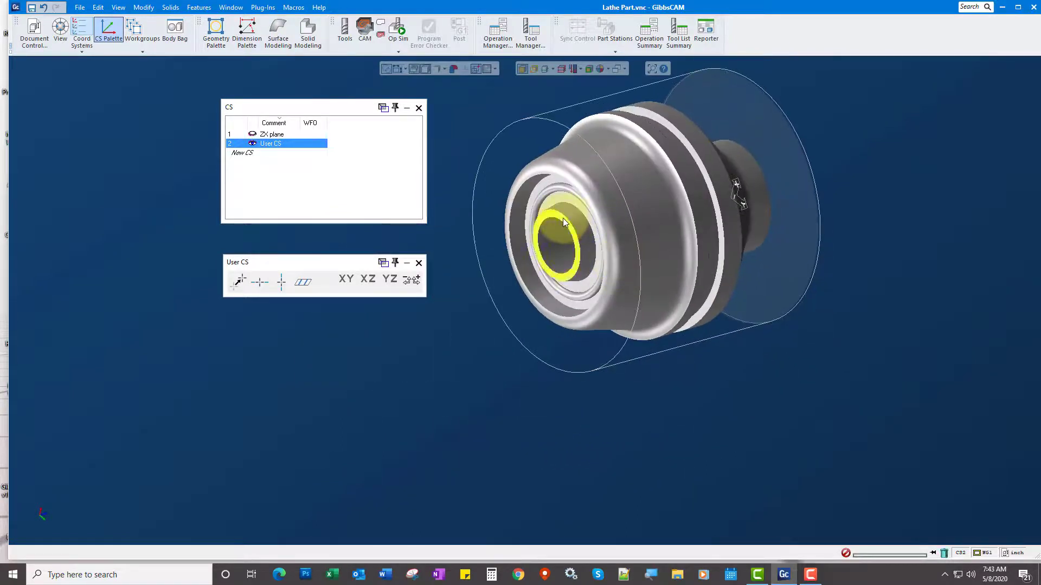
- Align the lathe part's bored inner end face to the CS, then activate ZX plane
right_click(564, 222)
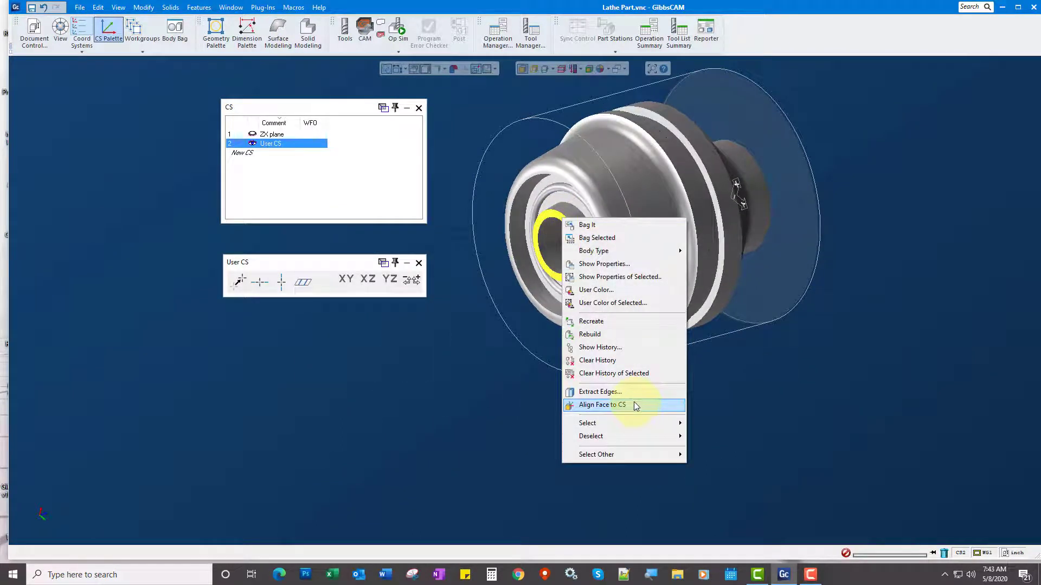
click(601, 405)
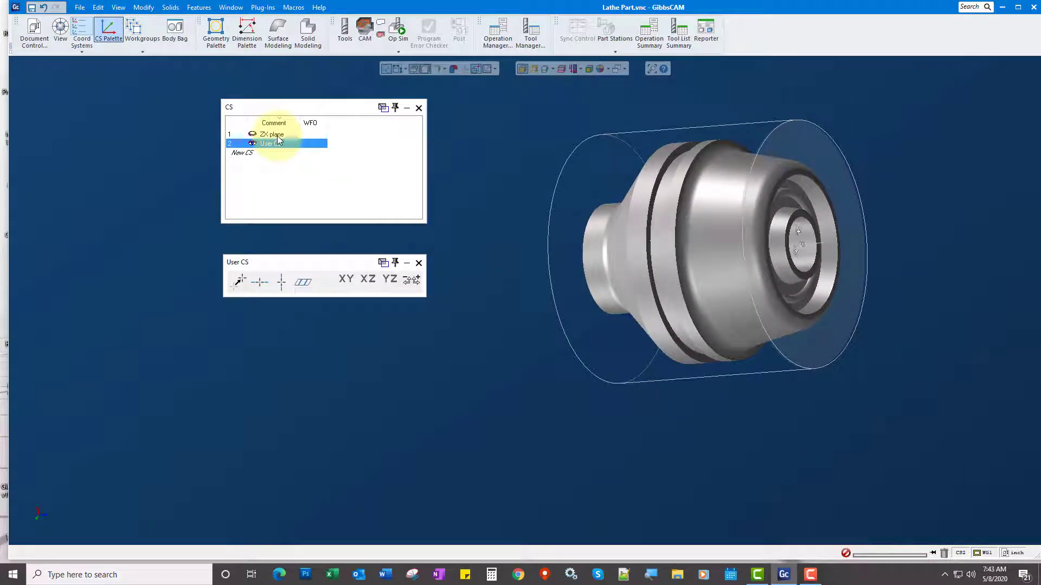
click(272, 134)
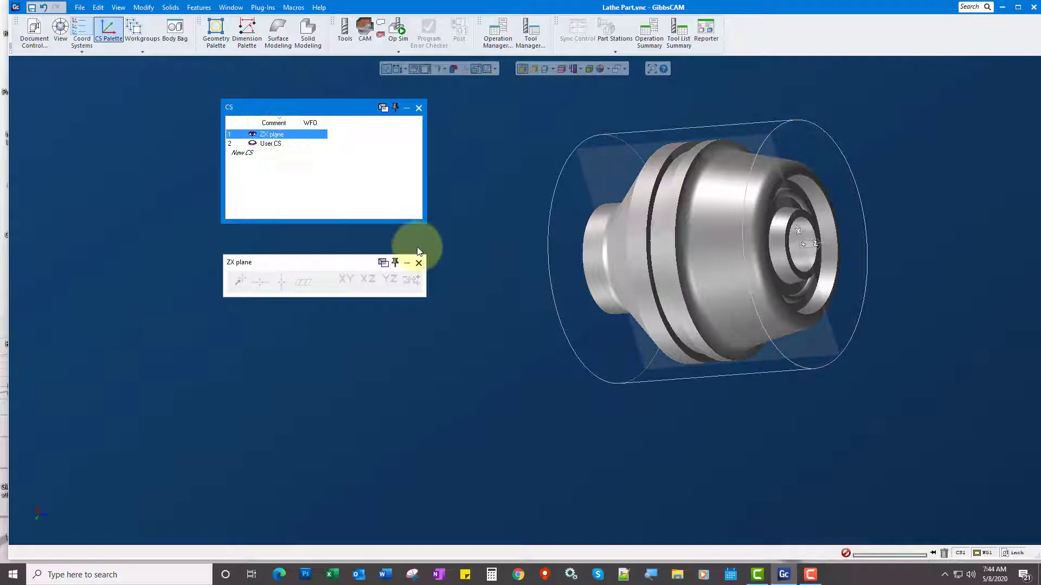
click(270, 143)
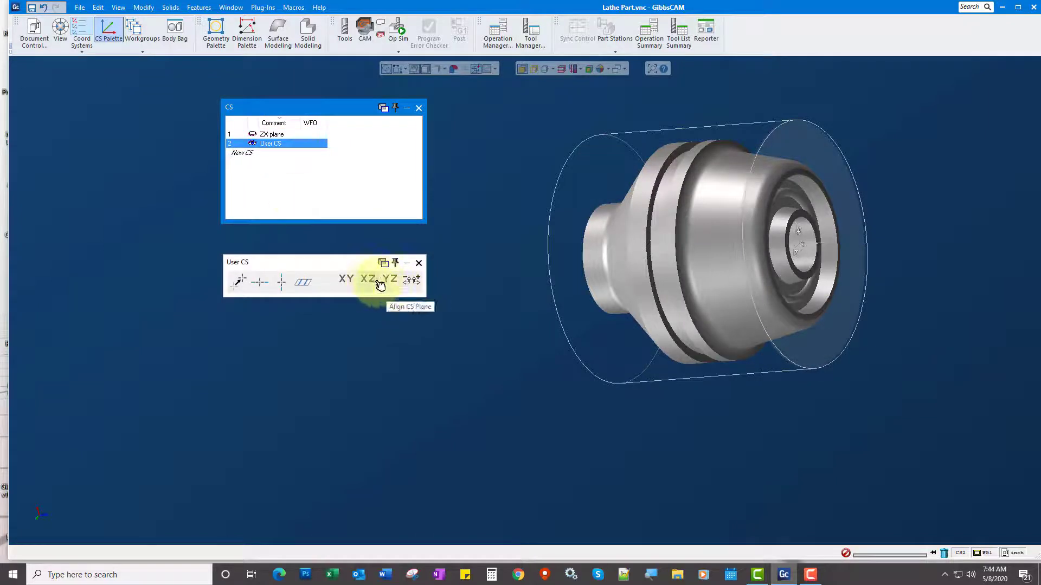
click(273, 133)
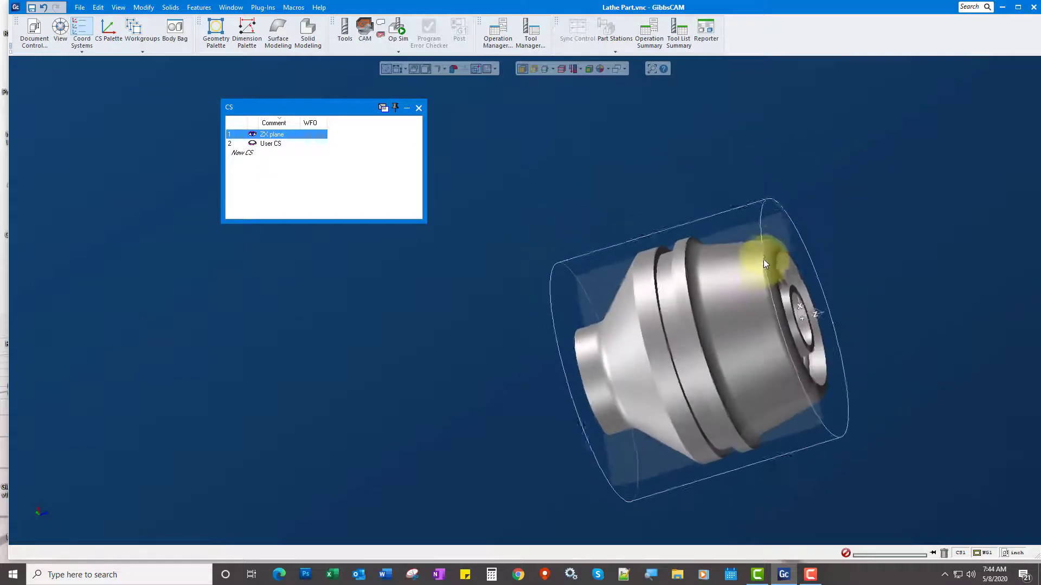
click(544, 68)
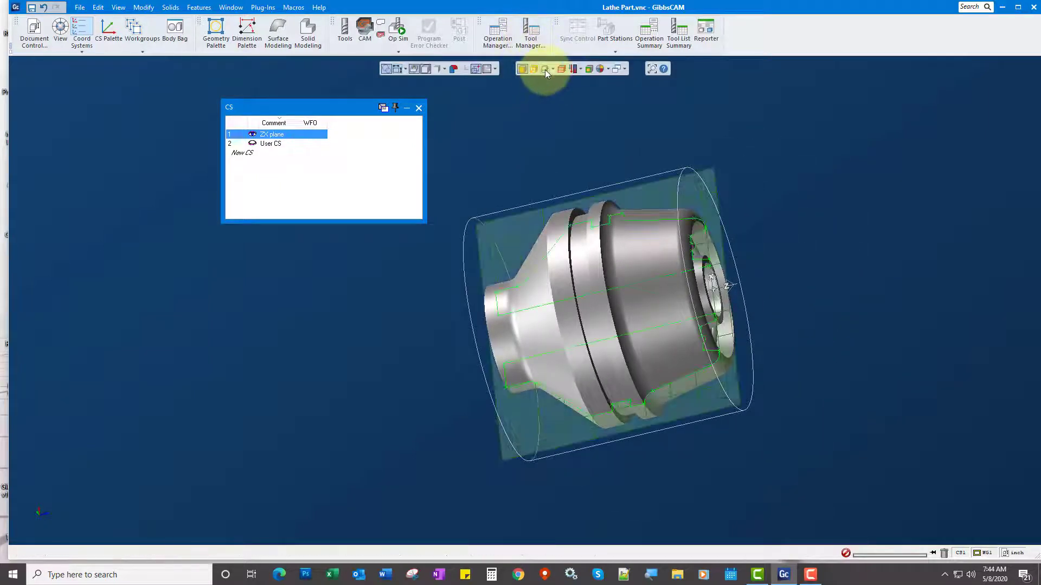
click(547, 68)
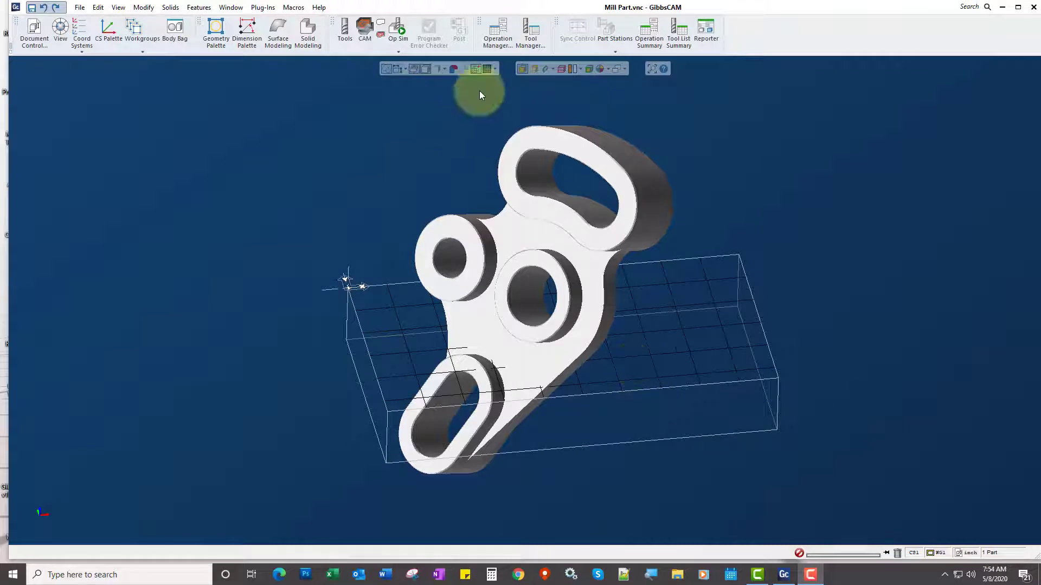
mouse_move(536, 263)
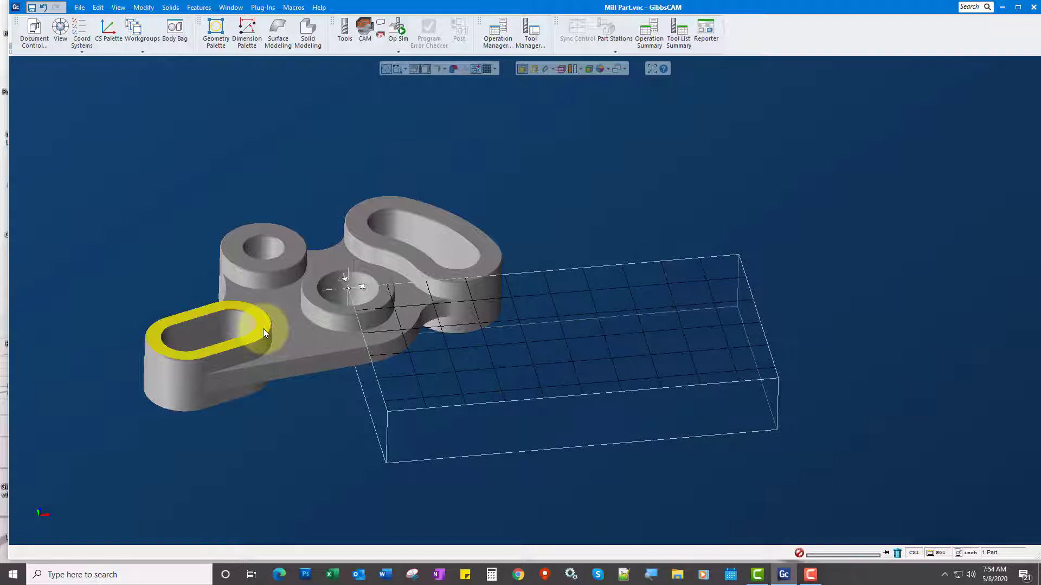
- Lay the mill part on its slot's top face and extract the slot's straight edge
right_click(263, 332)
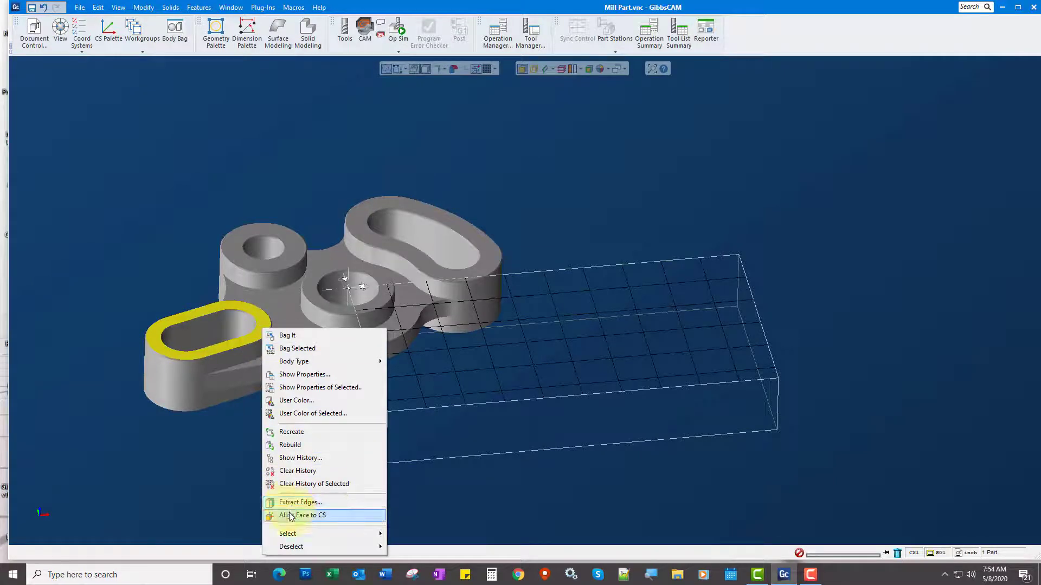
click(308, 515)
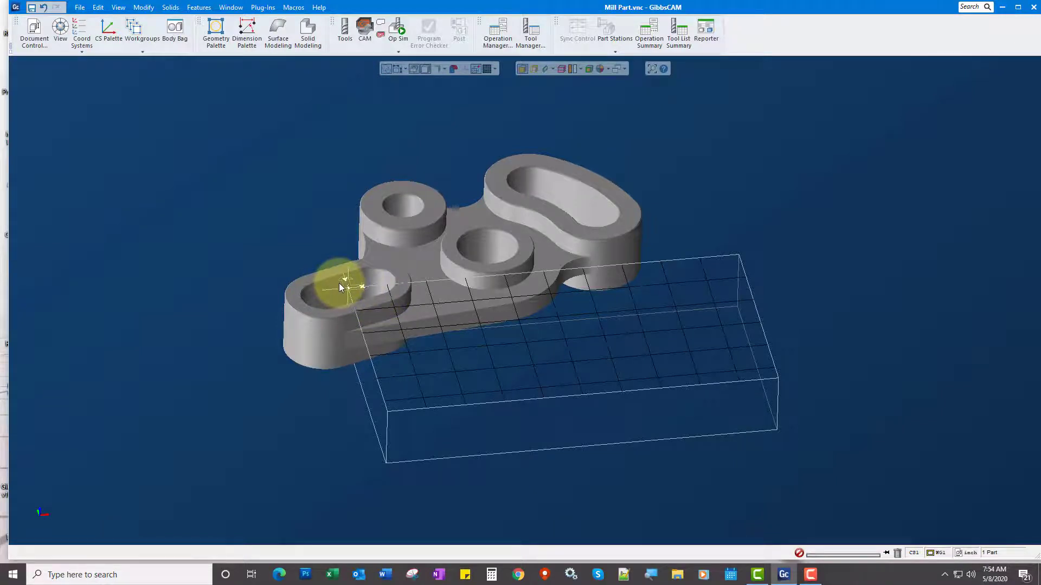
mouse_move(534, 68)
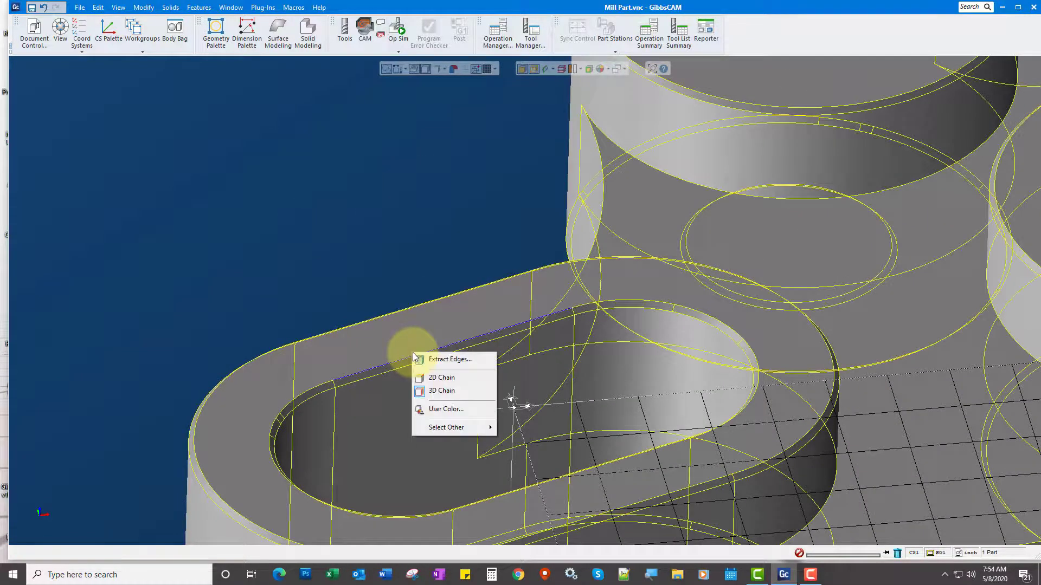
click(450, 359)
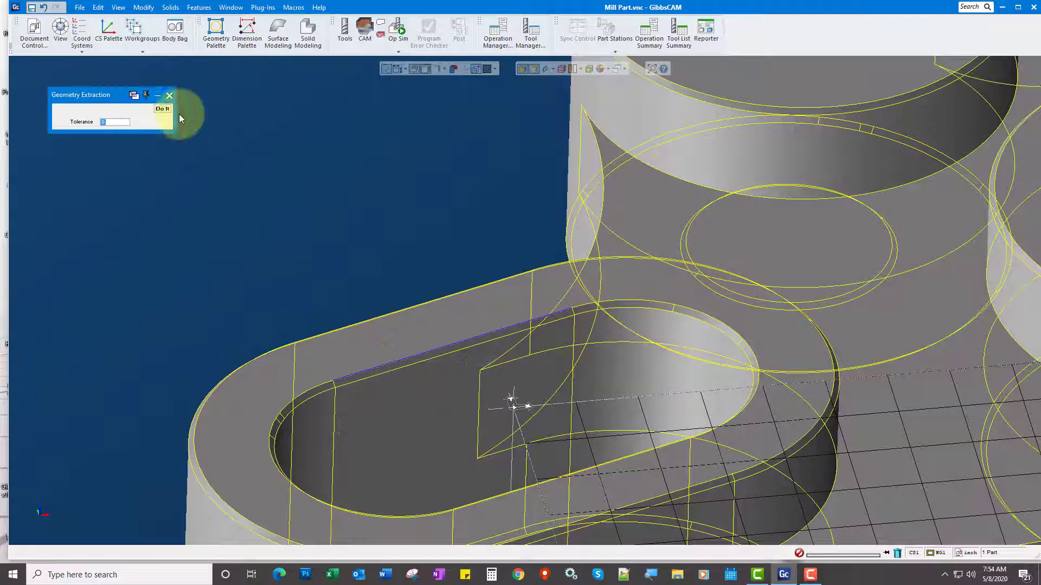
click(162, 109)
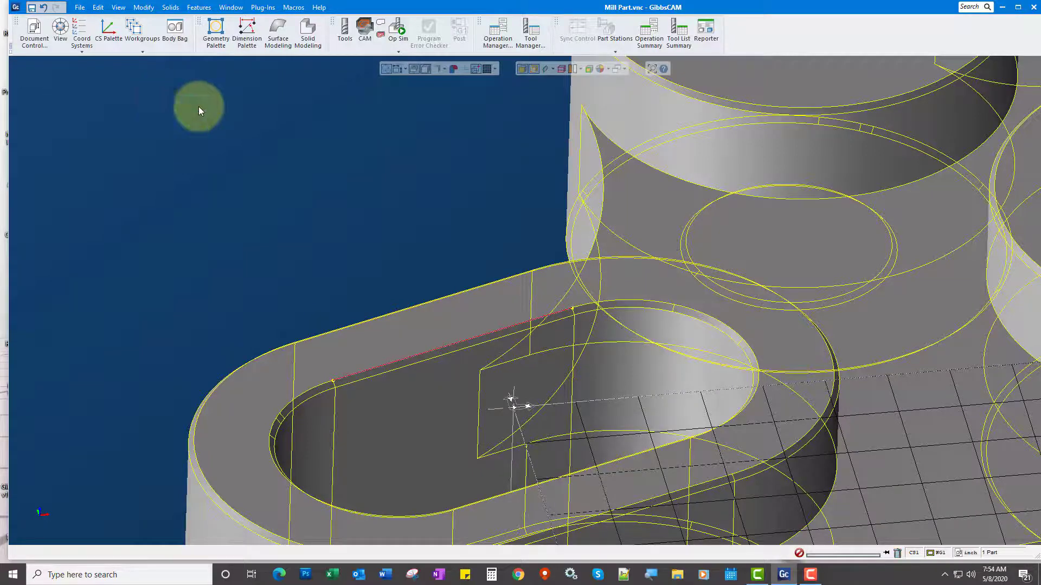
click(143, 7)
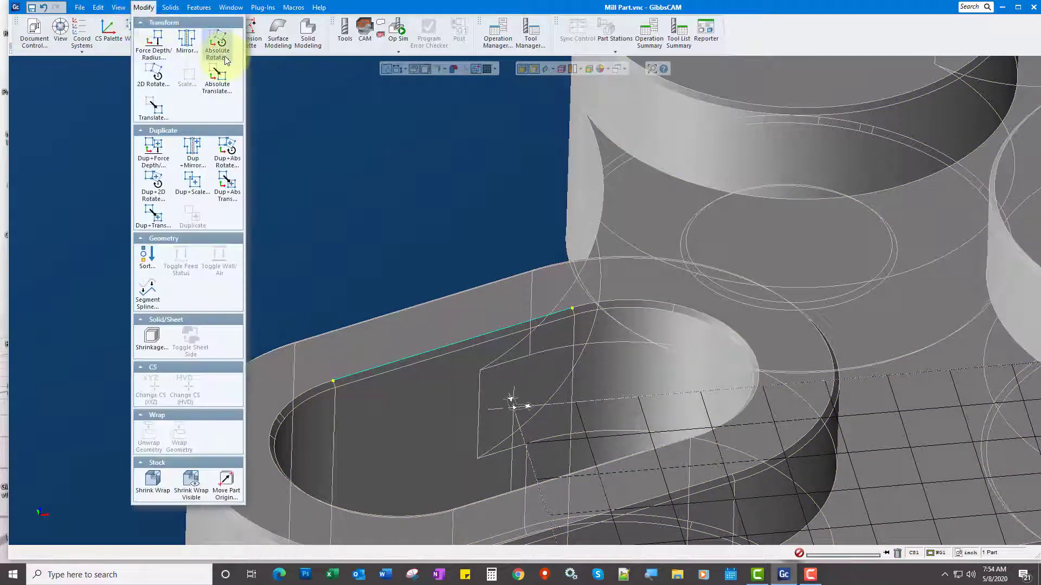
- Rotate the mill part with Absolute 2D Rotate from 18.94264° to 0°
click(216, 43)
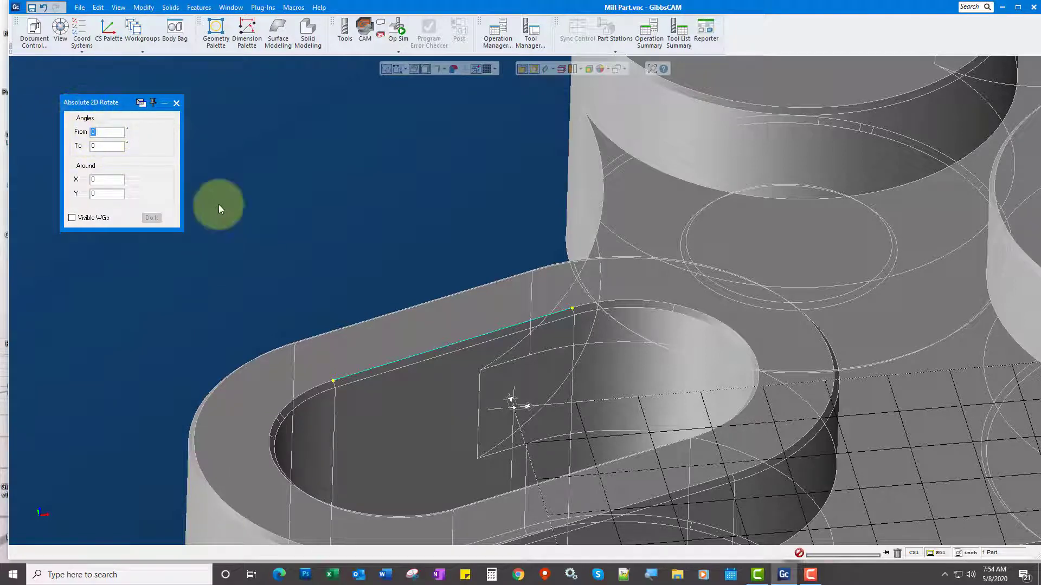
text(18.94264)
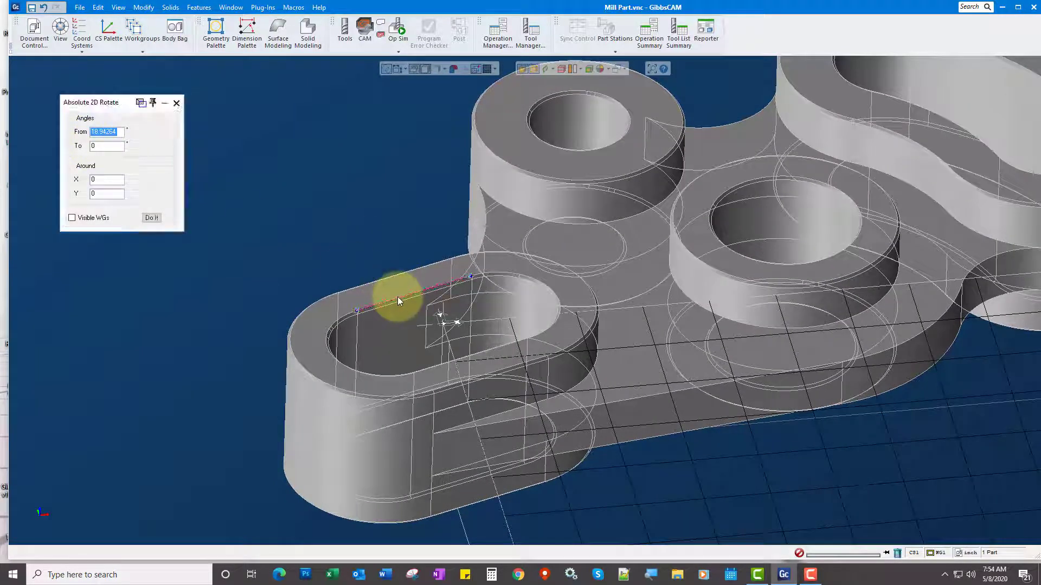
click(151, 218)
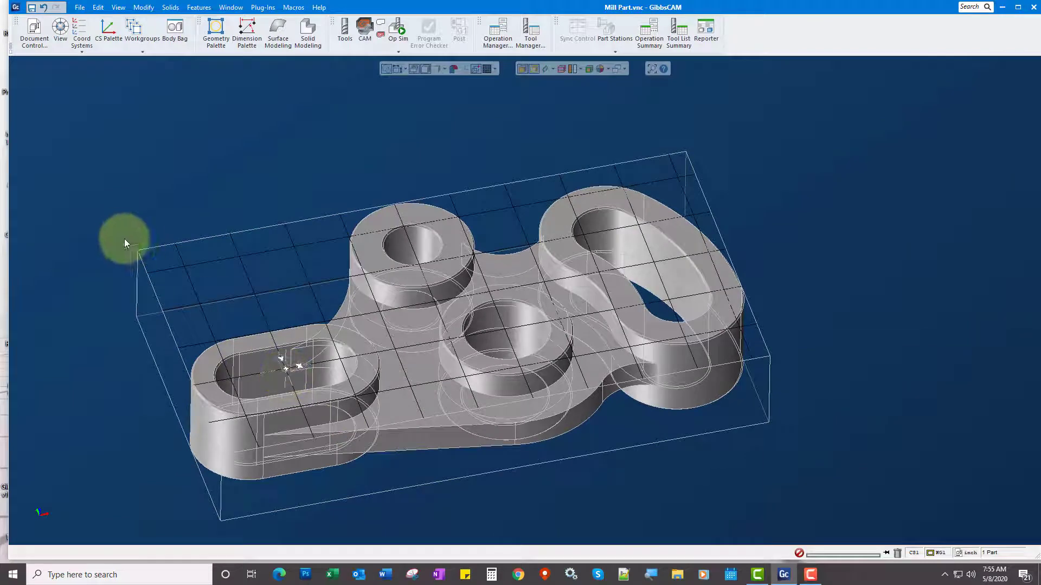
mouse_move(34, 29)
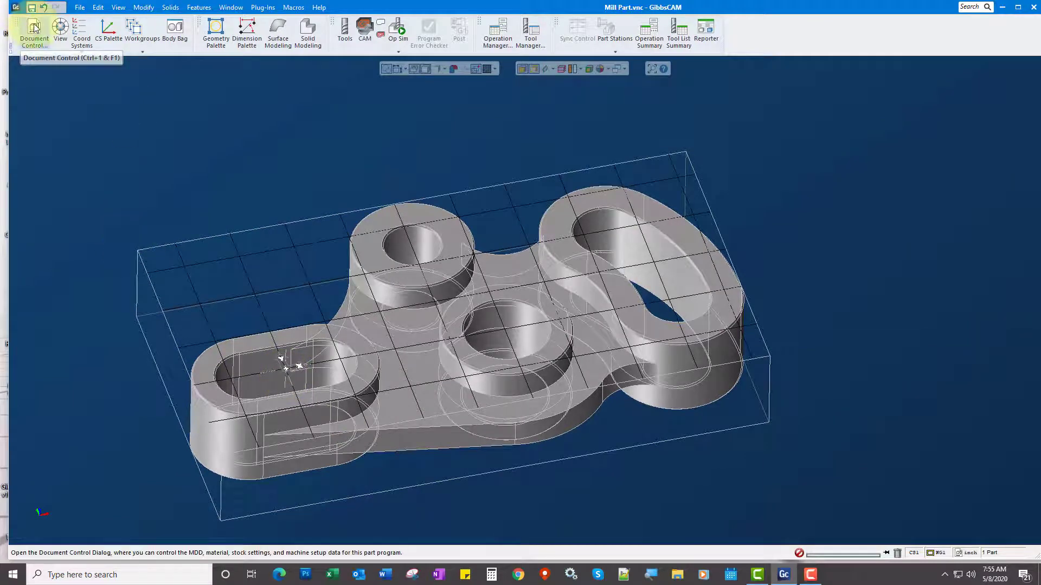
- Move the part origin to the stock's back-left corner at X -1.25, Y 2.68311
click(33, 32)
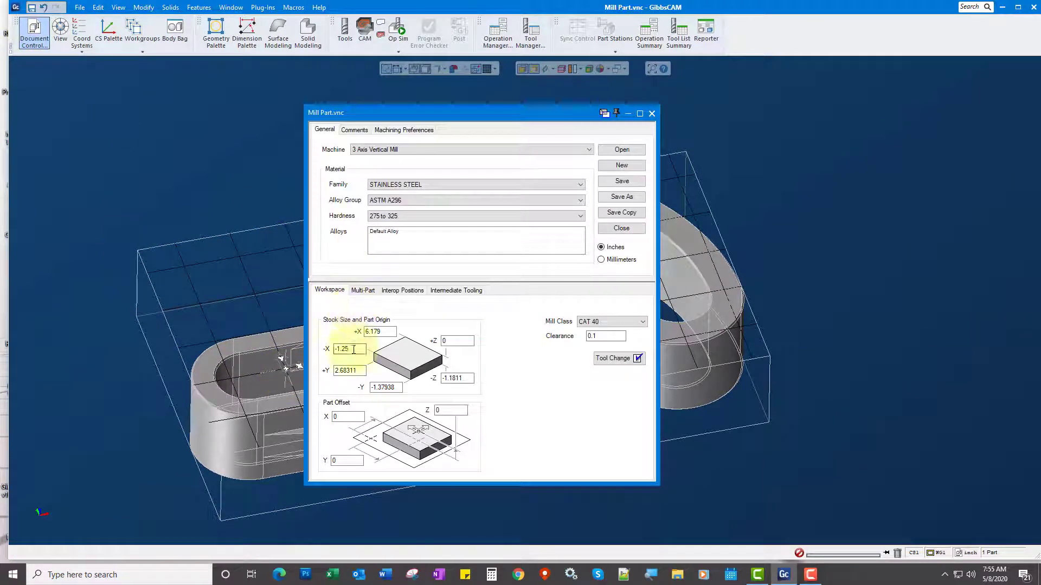
click(143, 7)
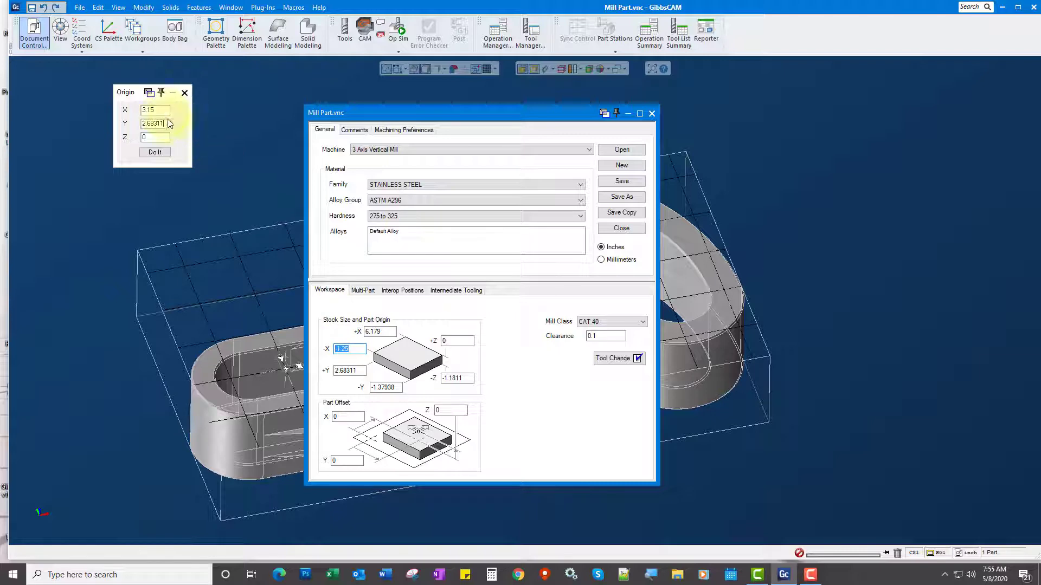
click(154, 151)
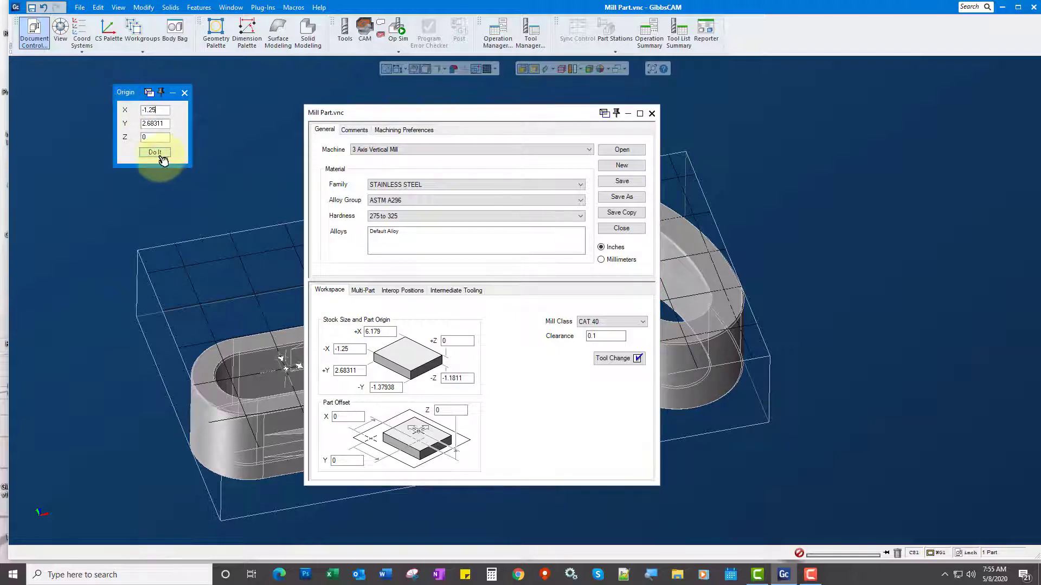
click(154, 152)
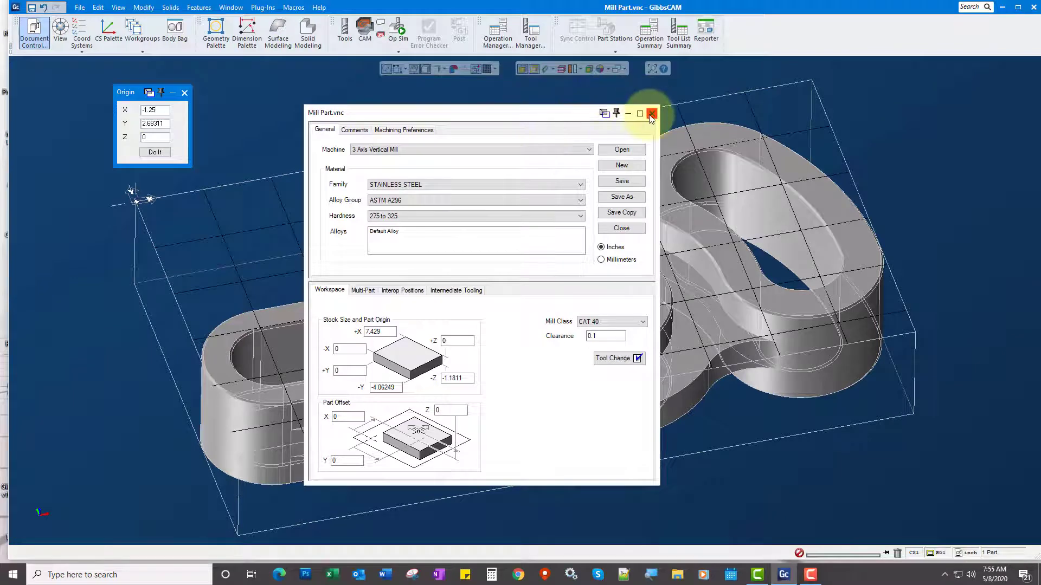
click(651, 113)
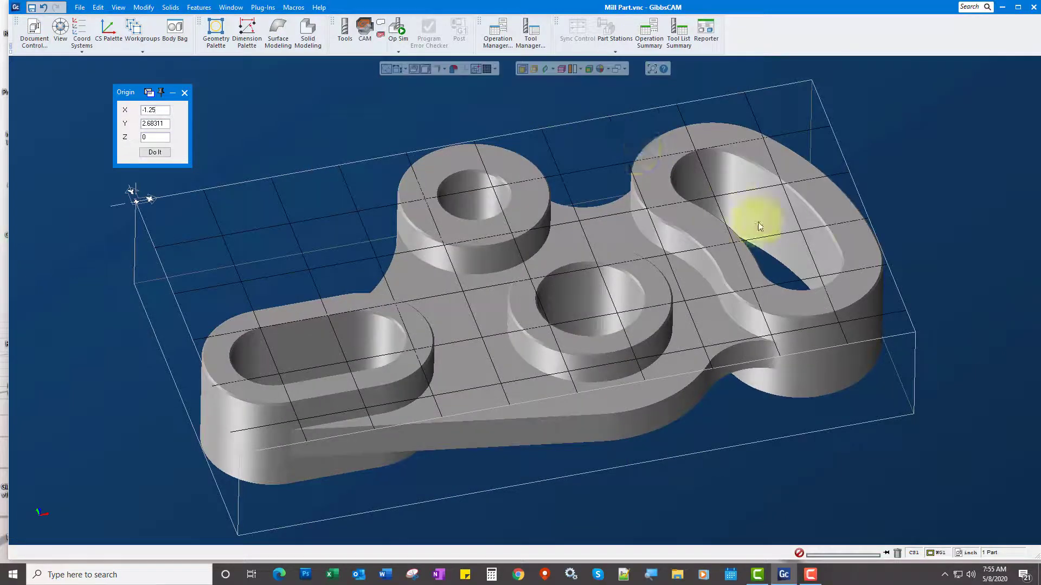